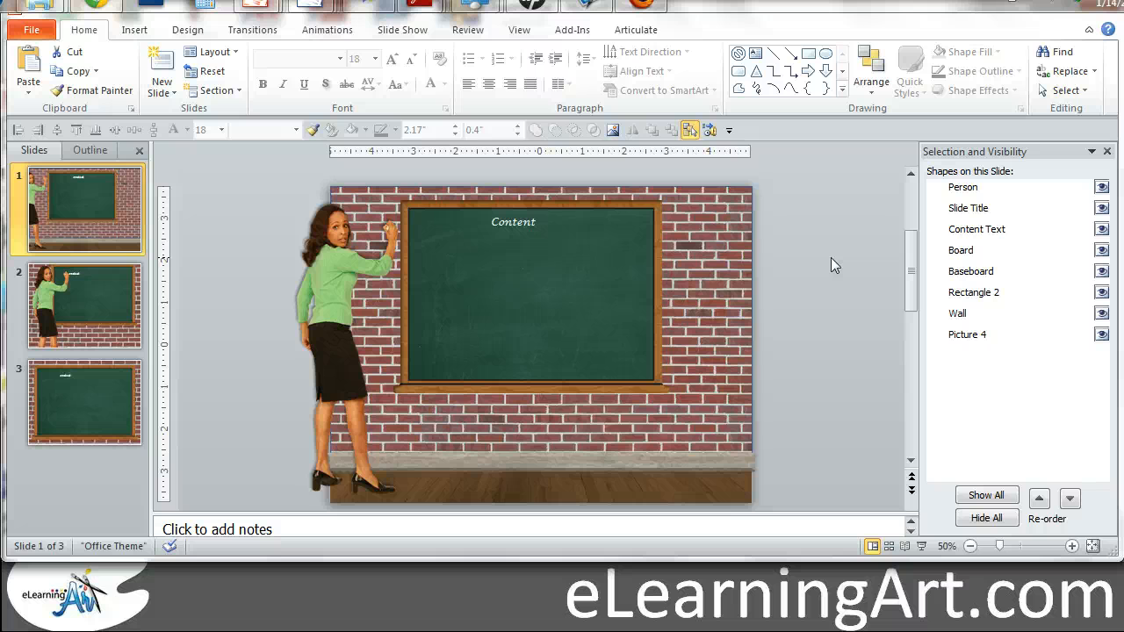
mouse_move(408, 259)
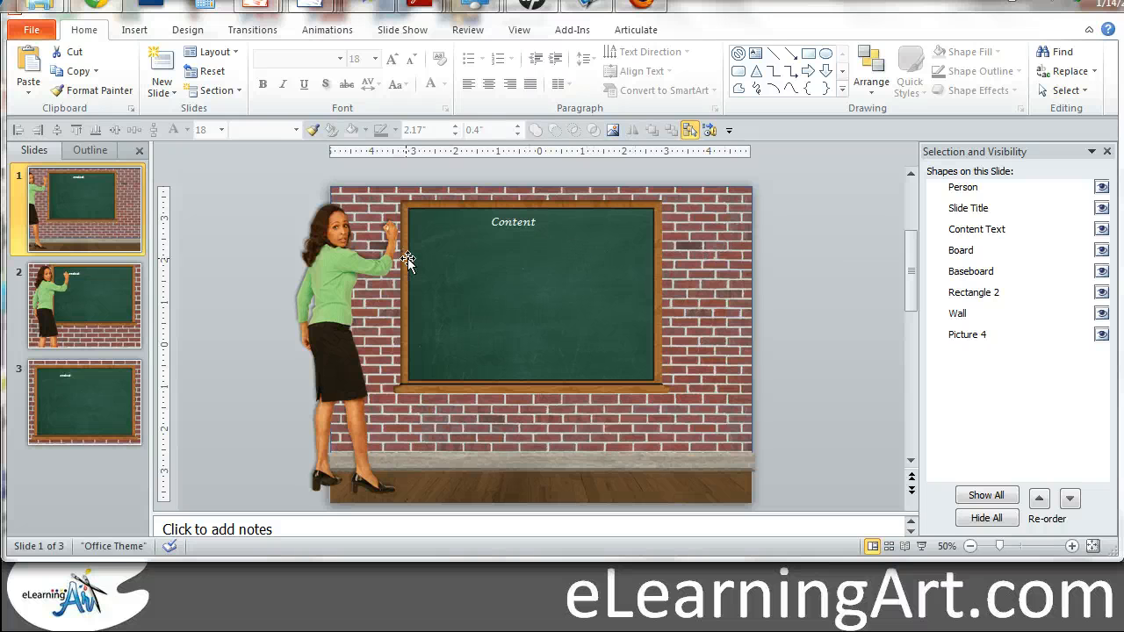
Step: Browse the three chalkboard slides, then hide the person figure in the Selection pane
left_click(883, 546)
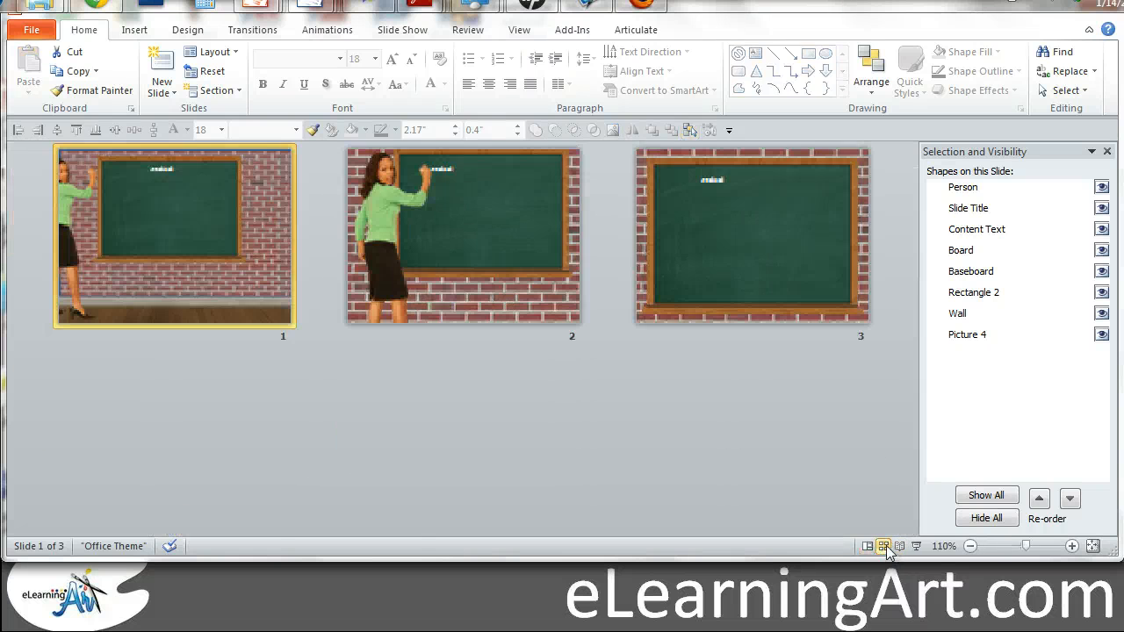
left_click(884, 546)
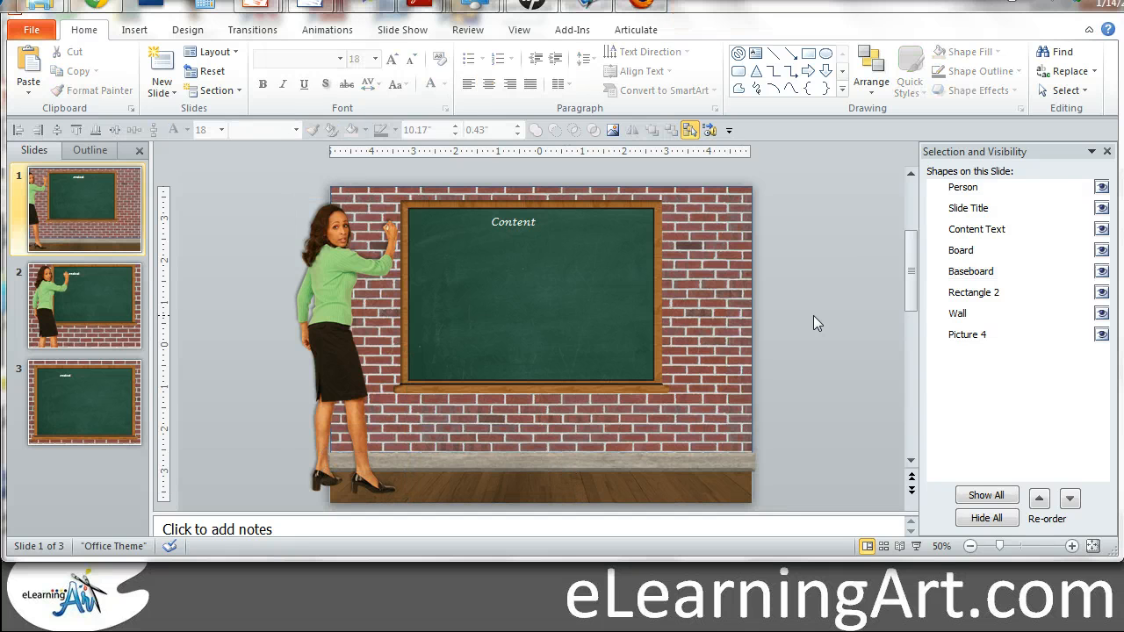
mouse_move(795, 291)
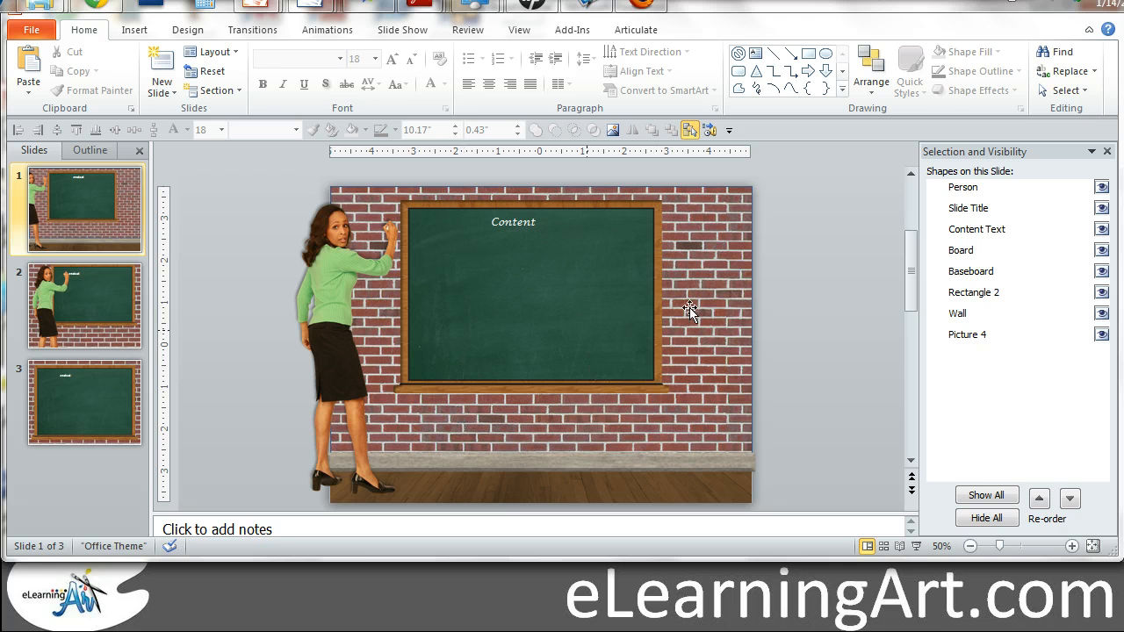
mouse_move(840, 275)
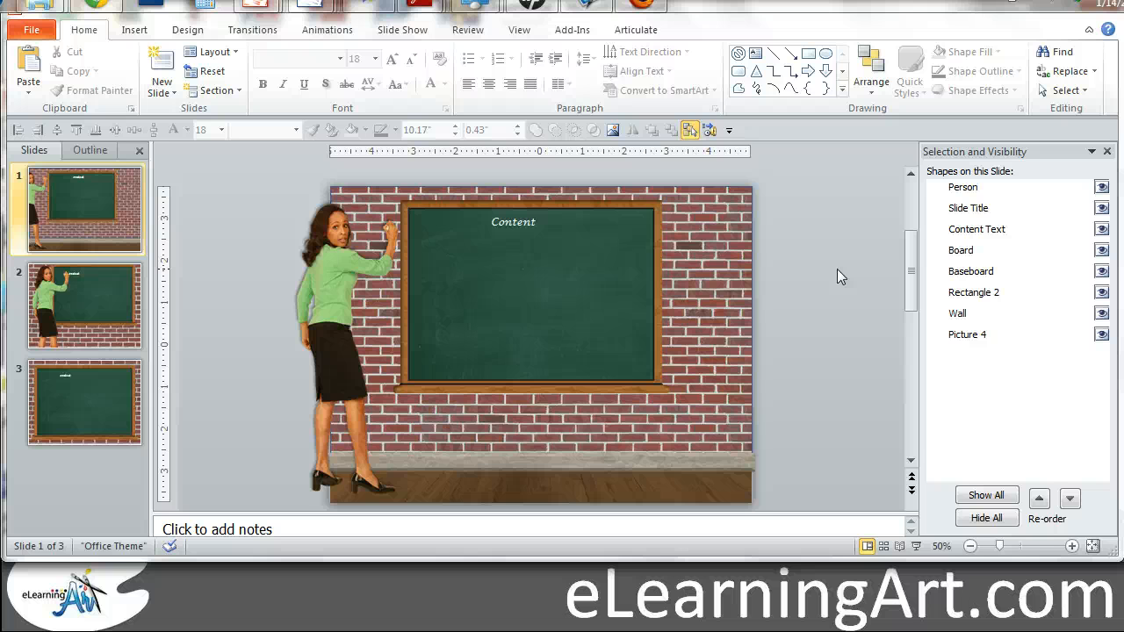
left_click(84, 305)
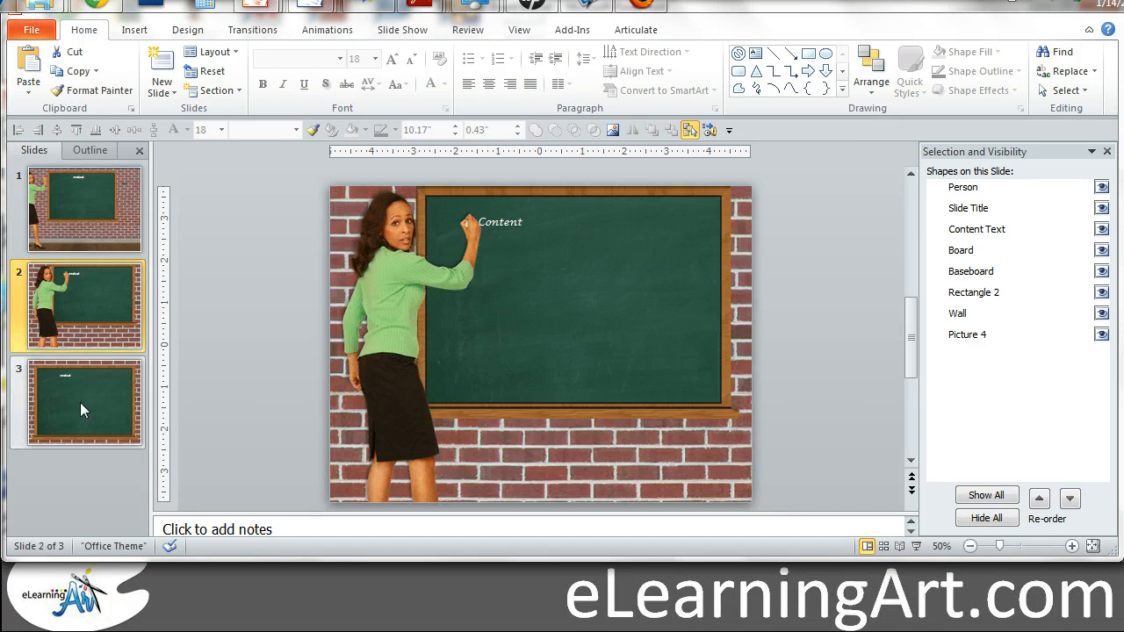
left_click(83, 208)
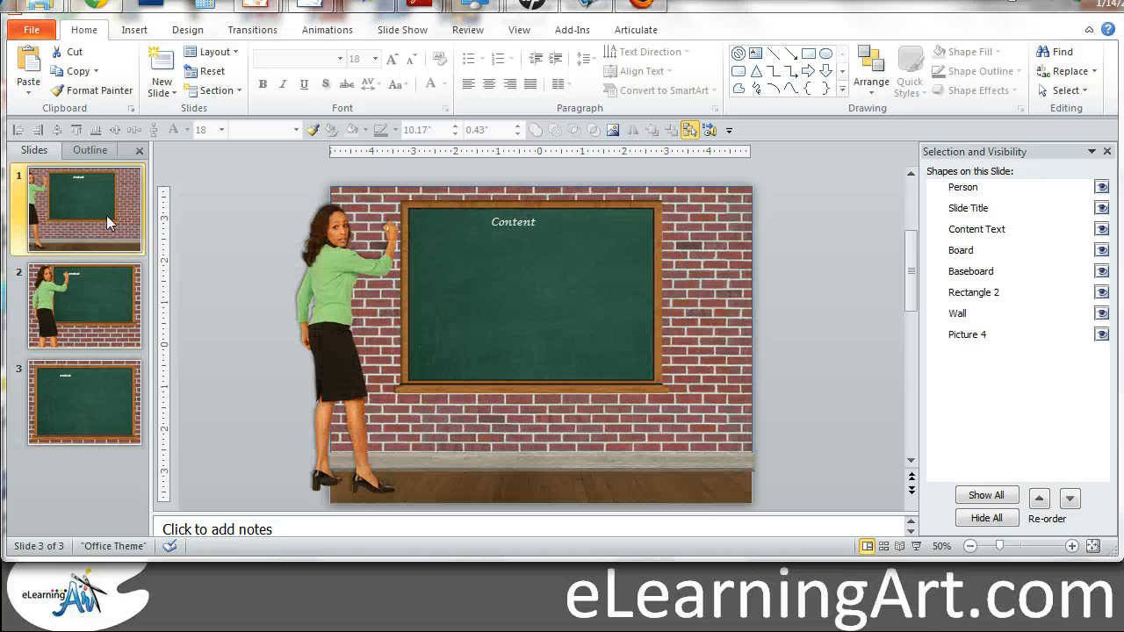
left_click(83, 209)
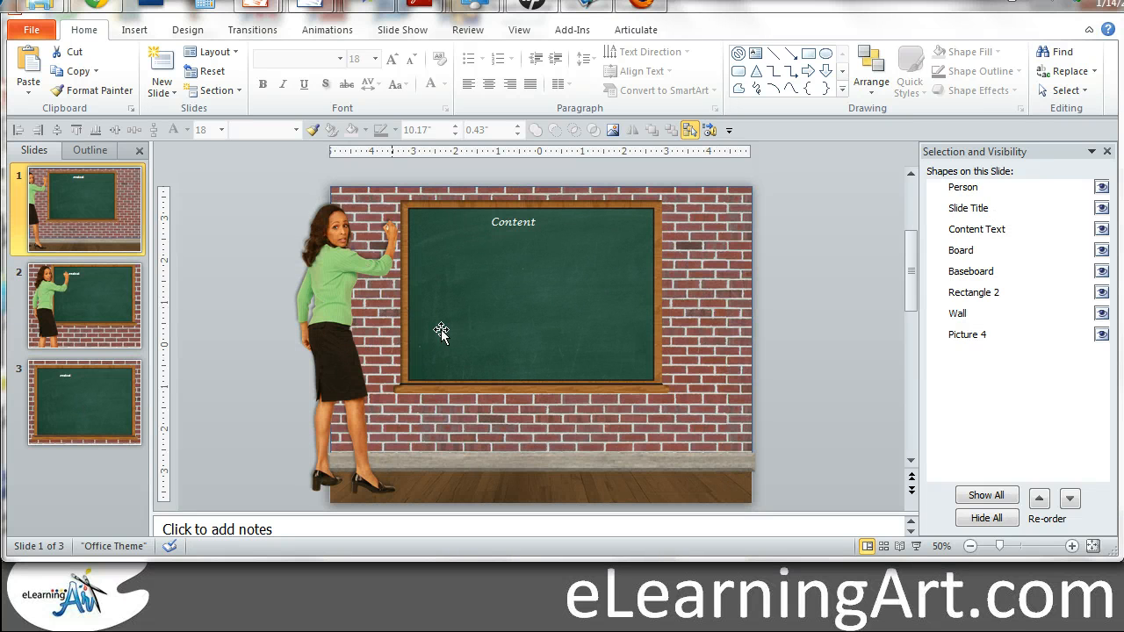
mouse_move(738, 322)
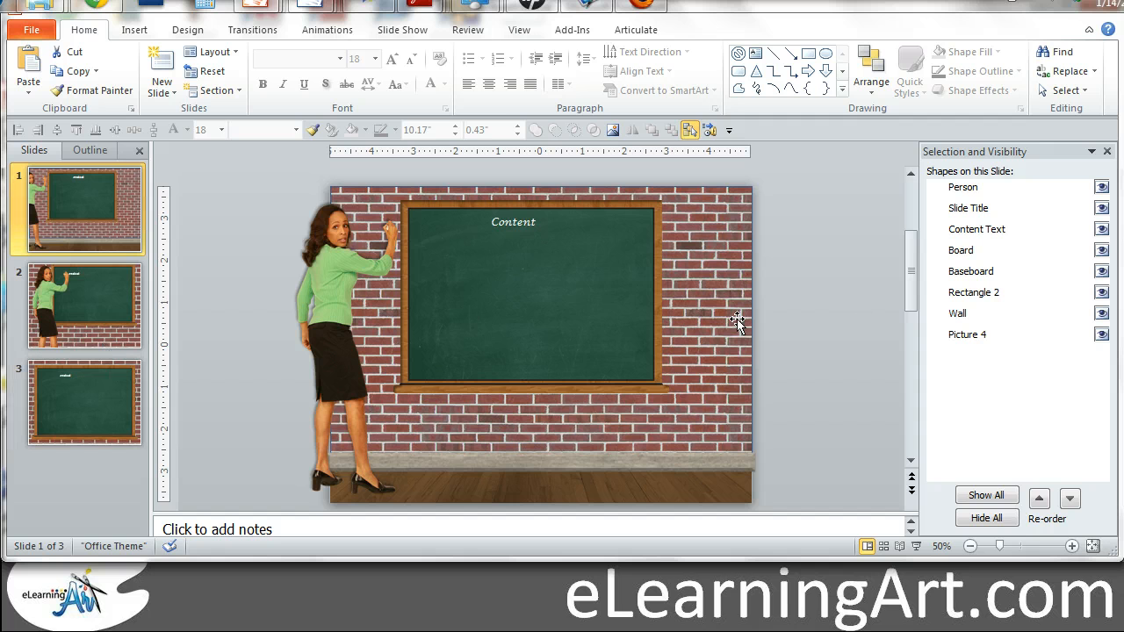
mouse_move(320, 316)
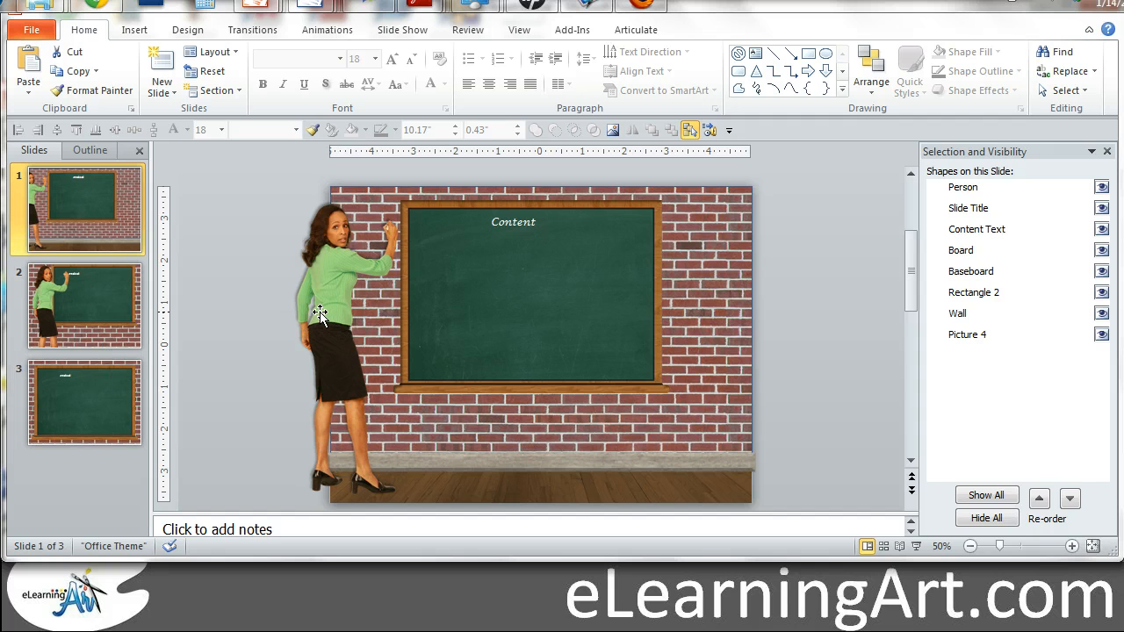
left_click(513, 222)
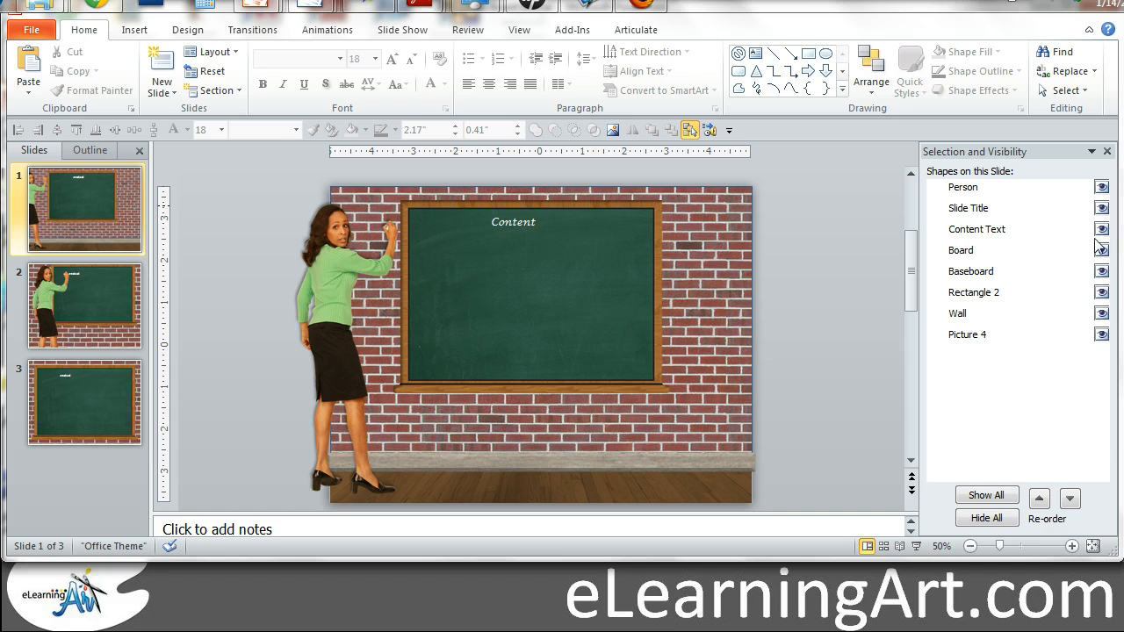
mouse_move(1093, 234)
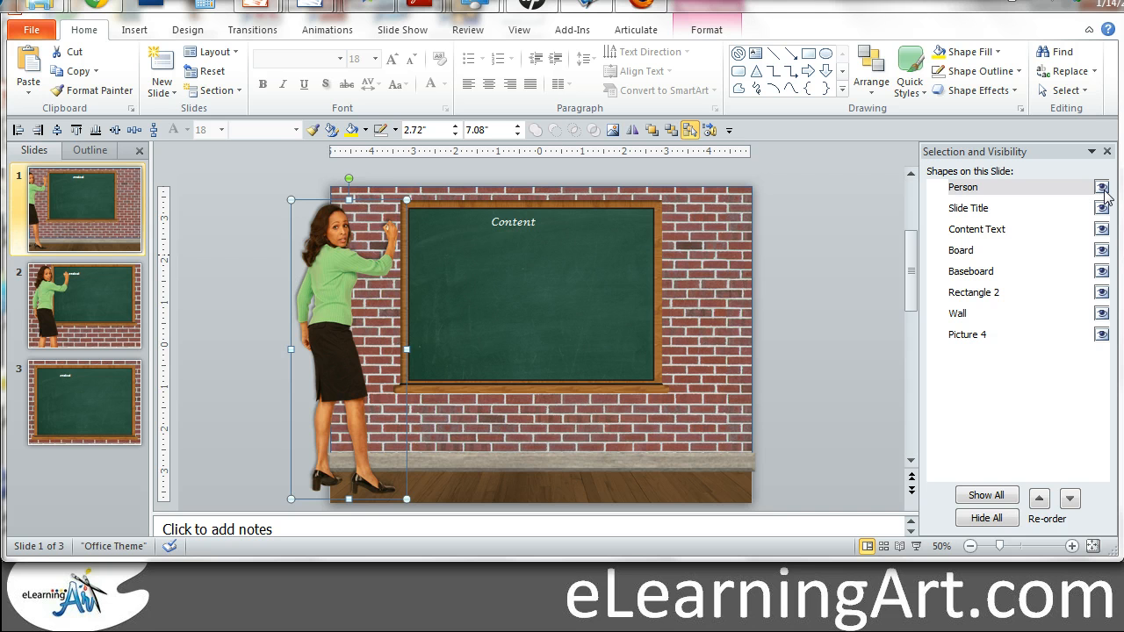
left_click(1102, 187)
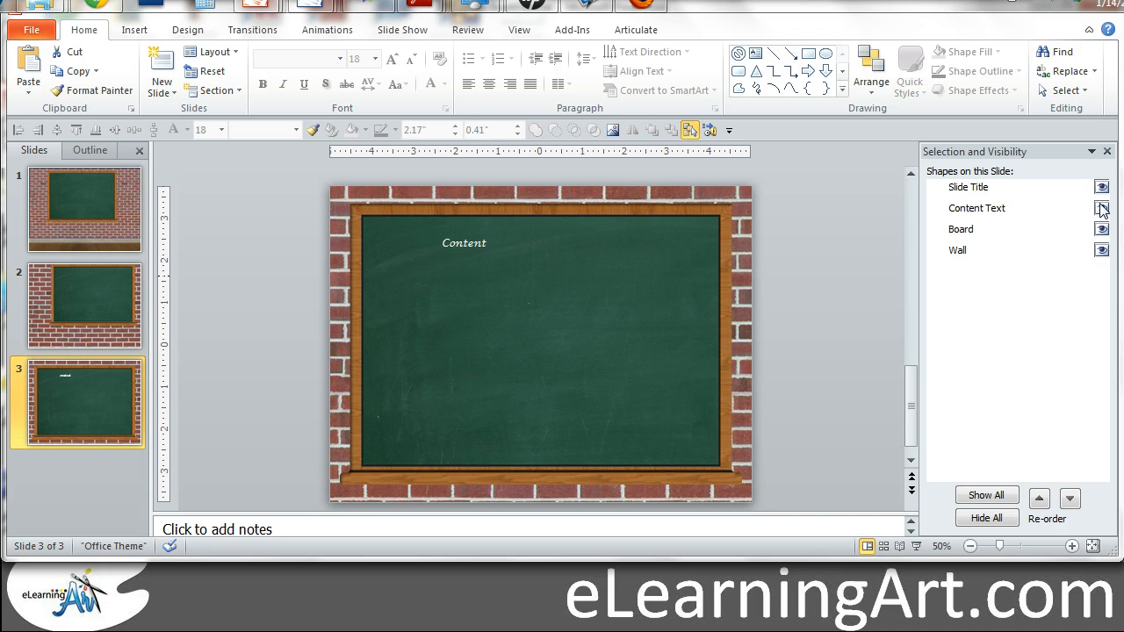
Step: Hide the 'Content' text on slide 3, leaving only the blank chalkboard
left_click(1100, 208)
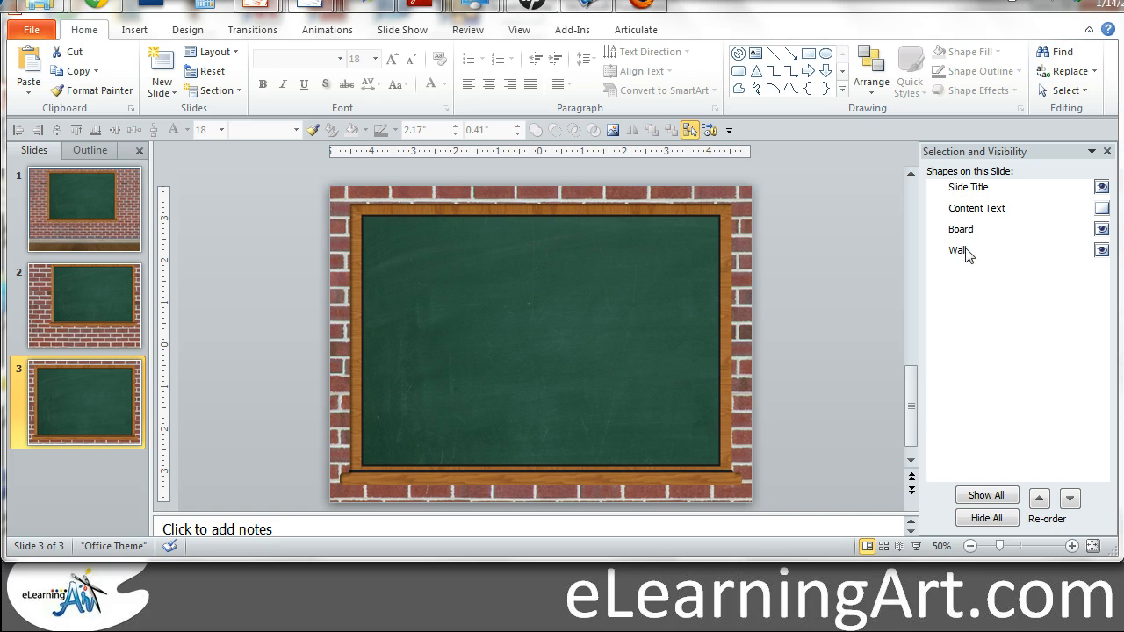
mouse_move(848, 235)
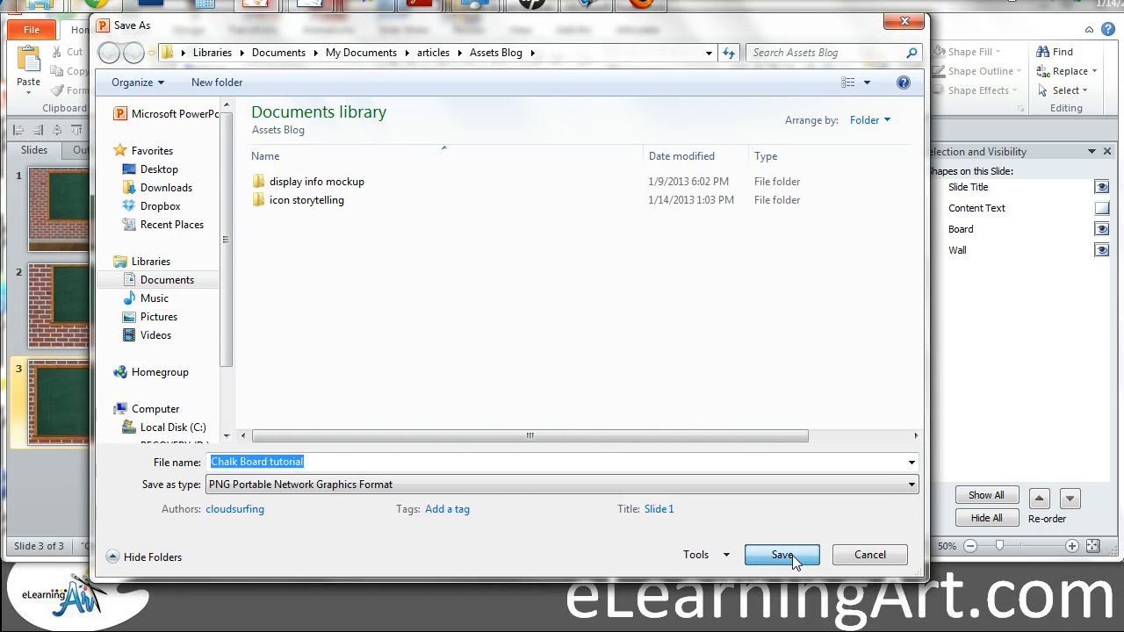
Step: Save every slide as a separate PNG image and acknowledge the export confirmation
left_click(776, 554)
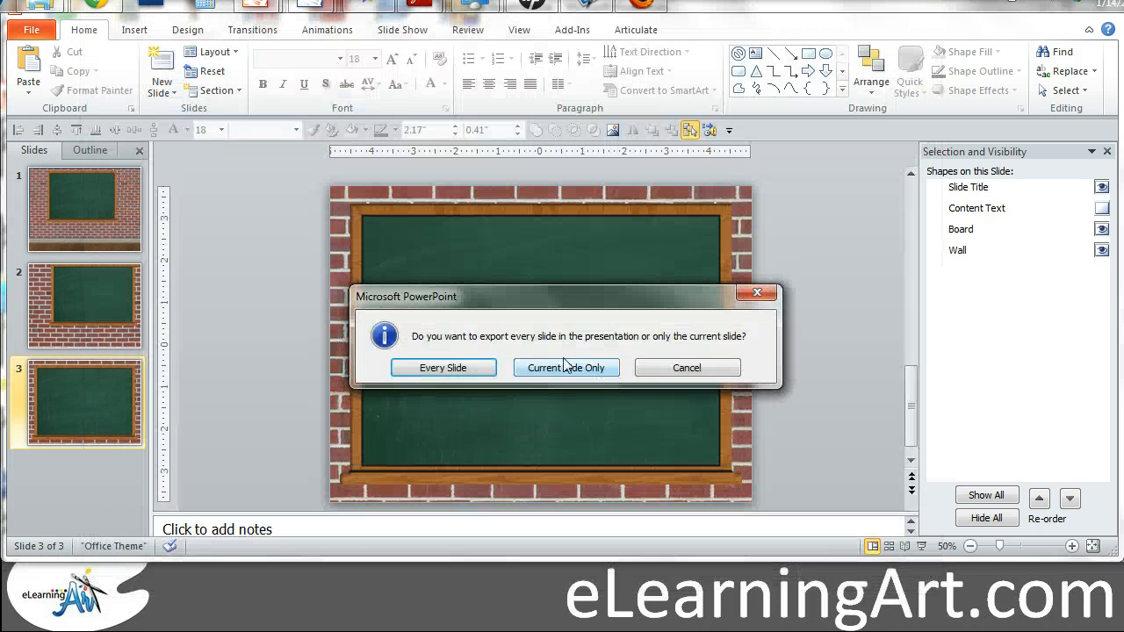
left_click(565, 367)
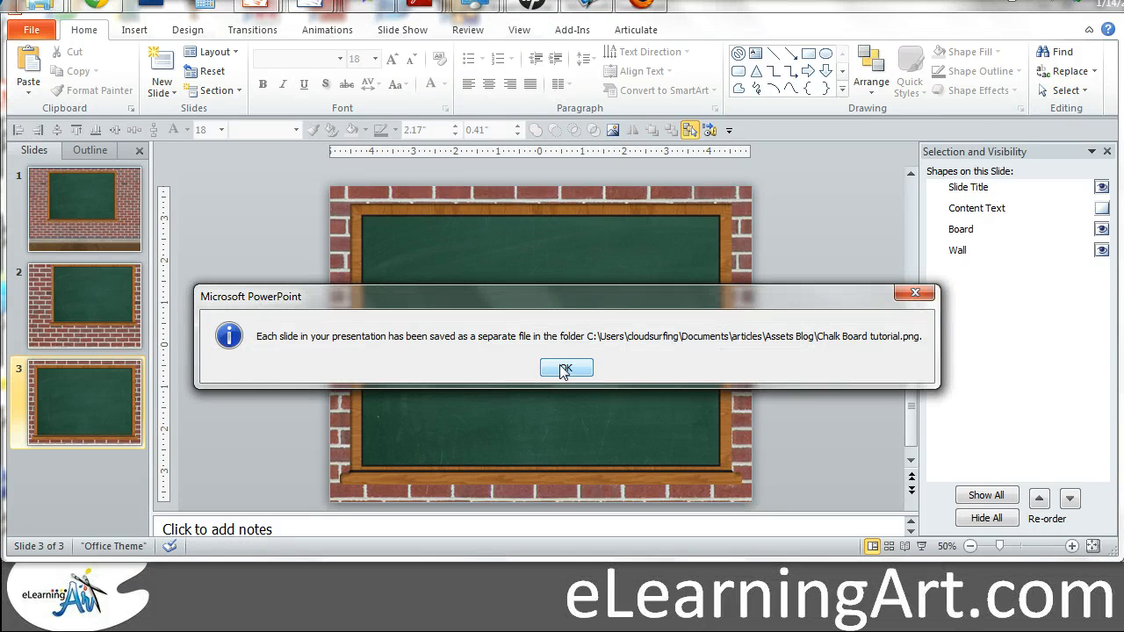
left_click(566, 368)
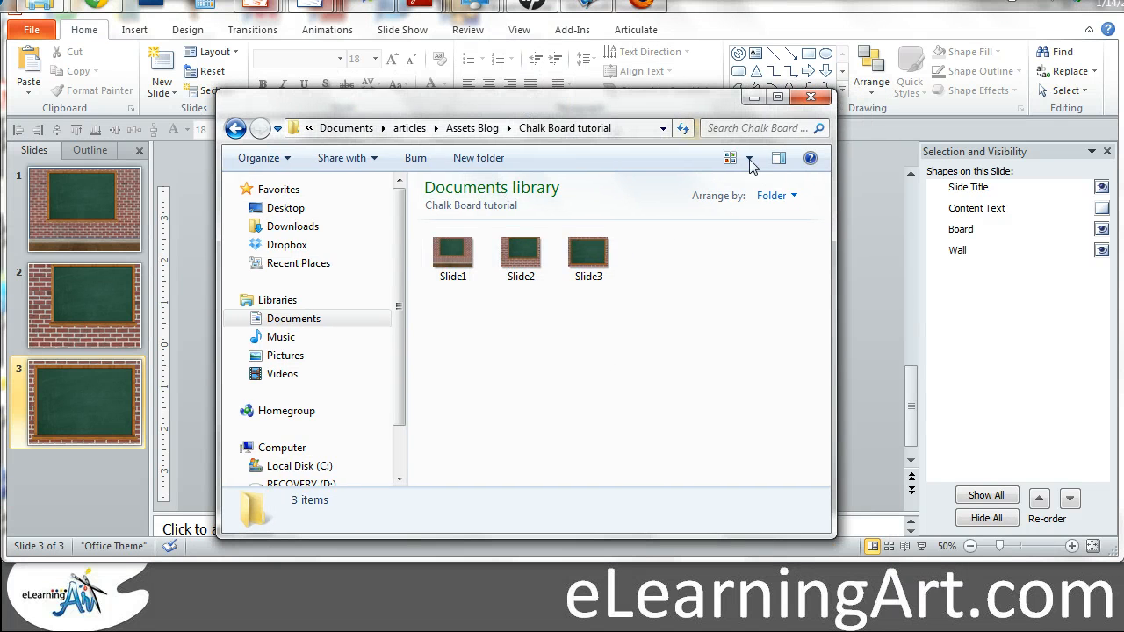
Step: View the exported Slide1–Slide3 PNGs as large icons, then close the Explorer window
left_click(751, 163)
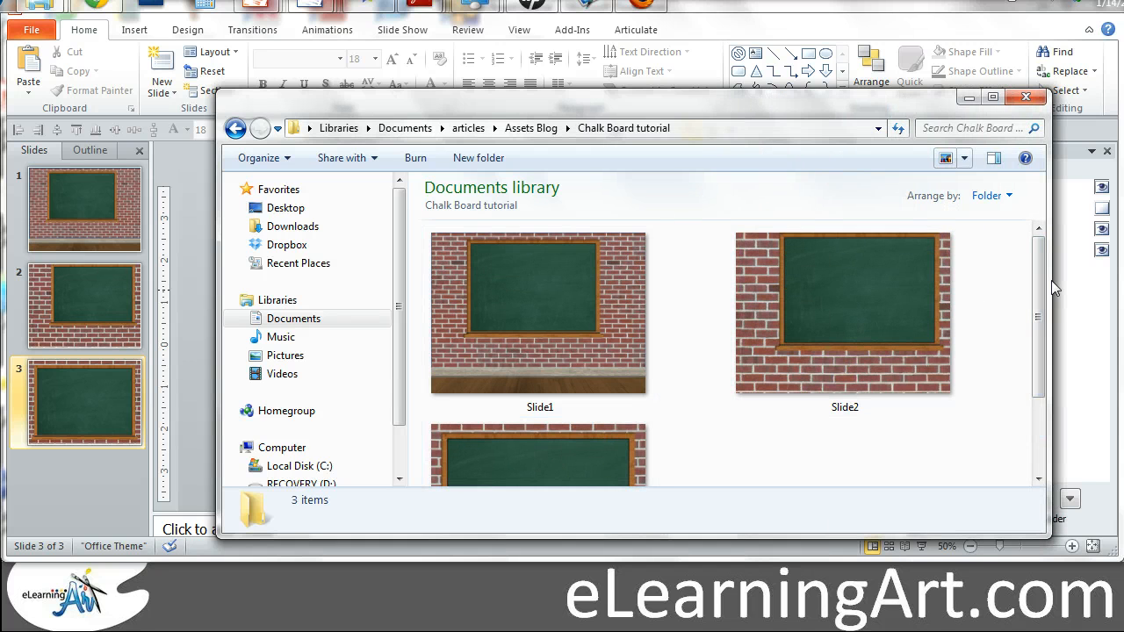
scroll("down", 3)
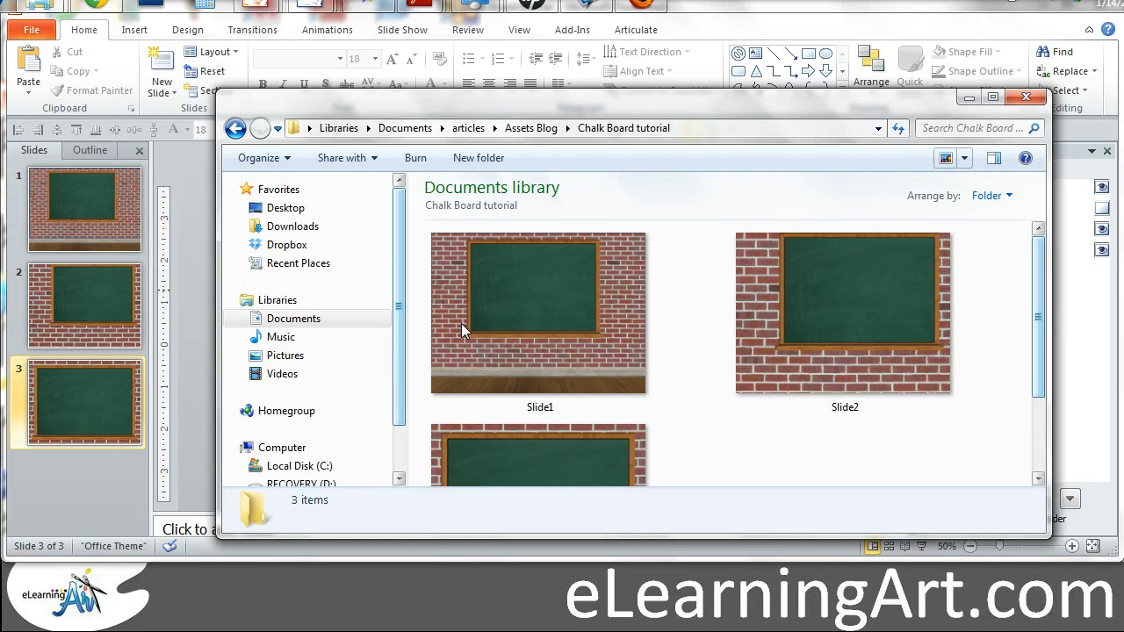
mouse_move(490, 272)
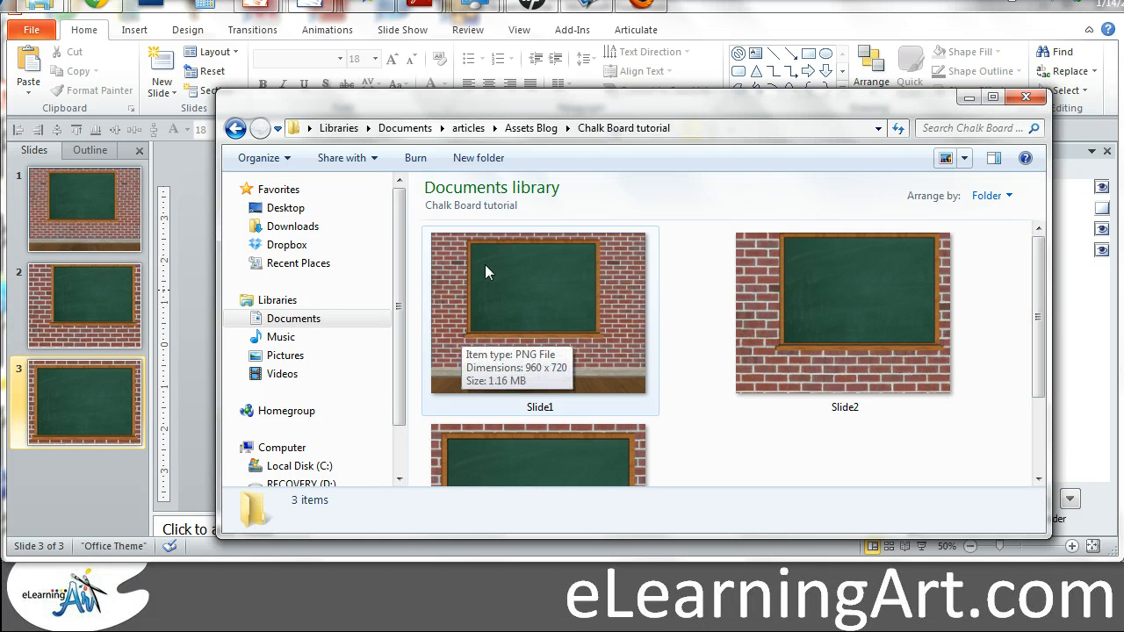
mouse_move(619, 242)
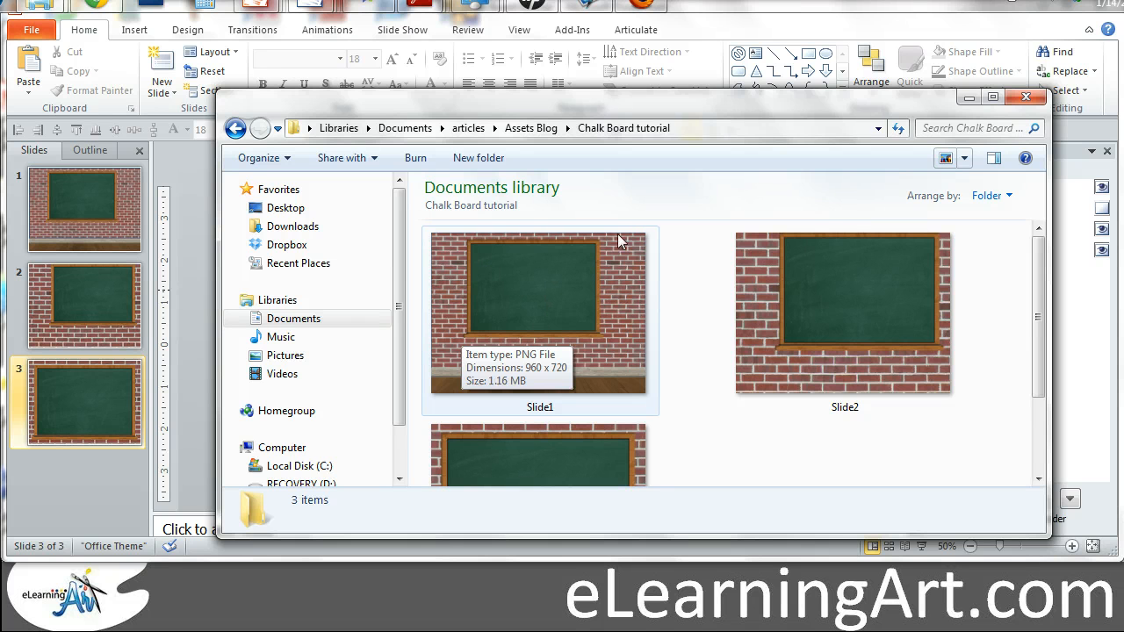
mouse_move(553, 315)
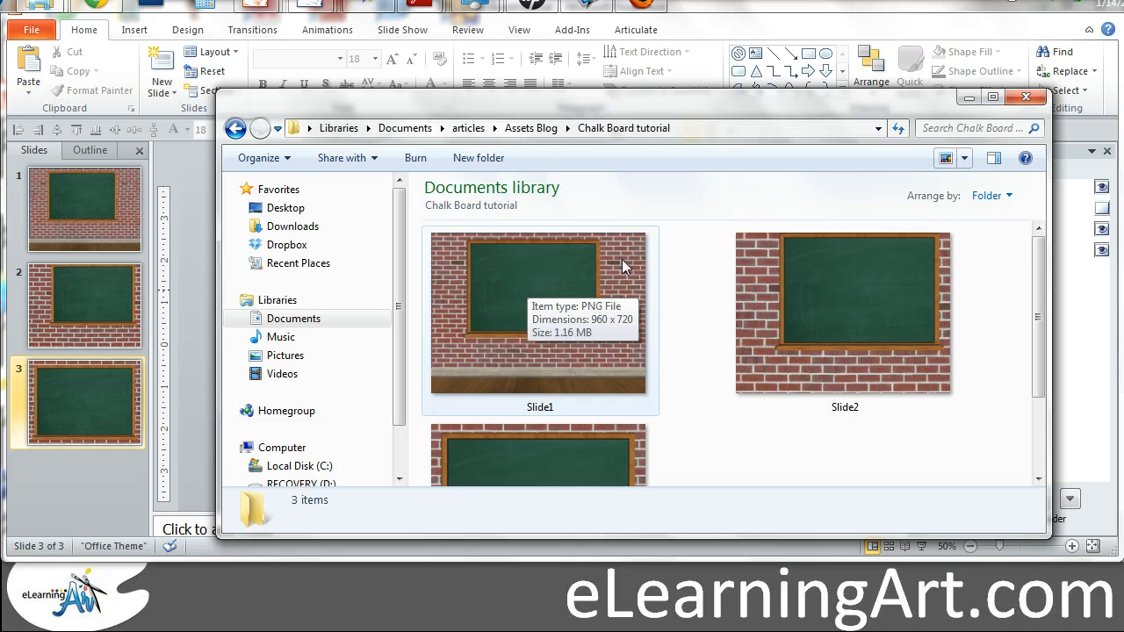
mouse_move(799, 341)
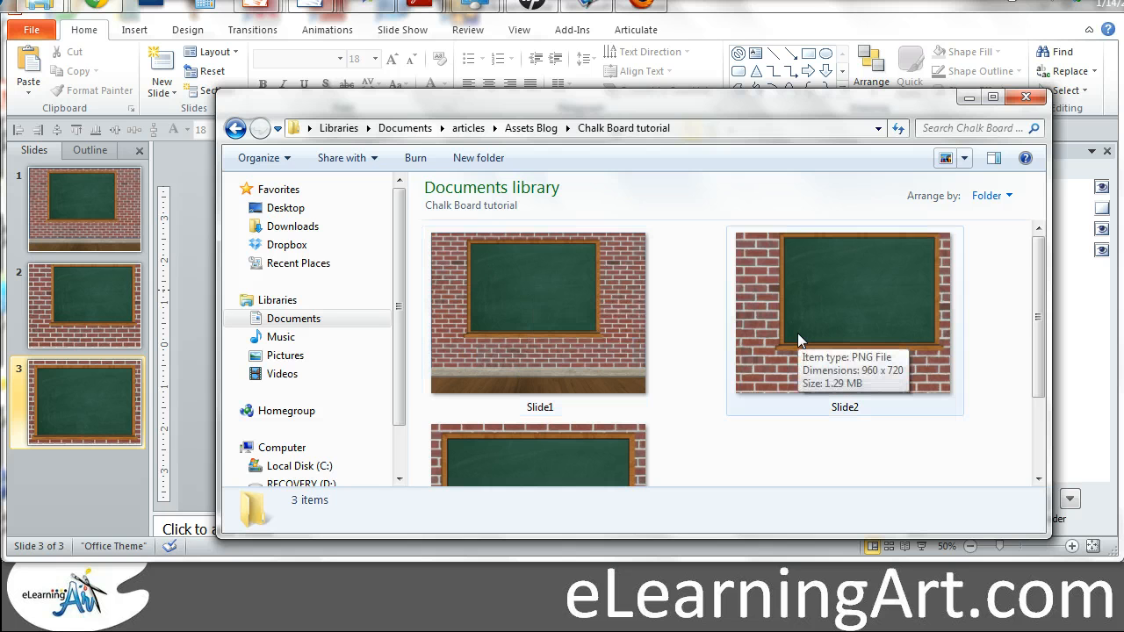
mouse_move(618, 331)
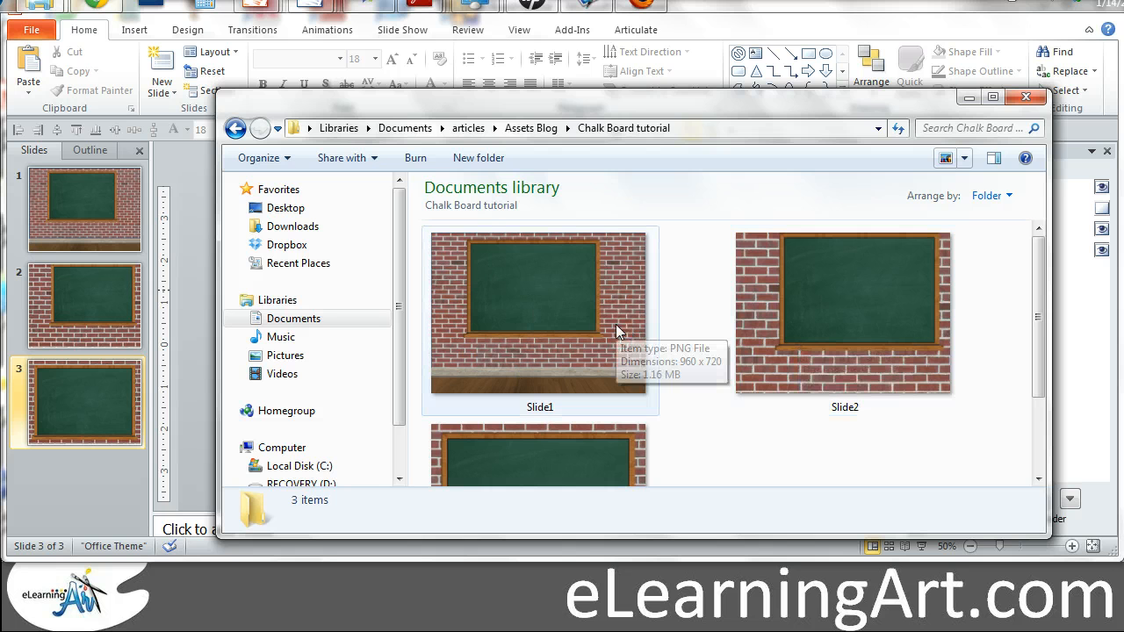
mouse_move(698, 300)
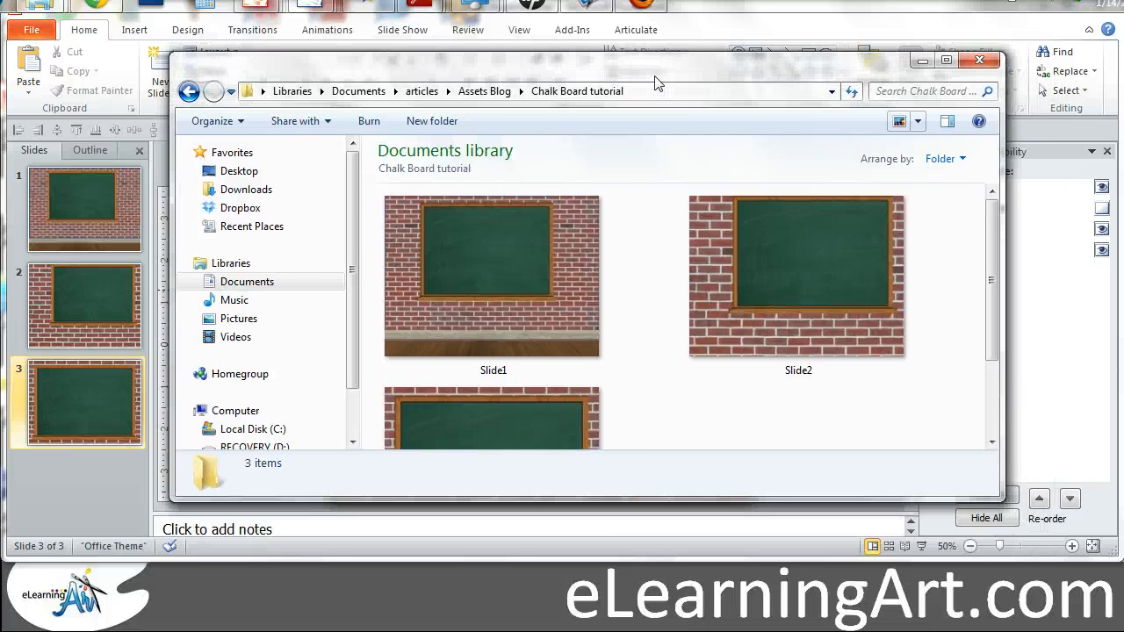
mouse_move(627, 166)
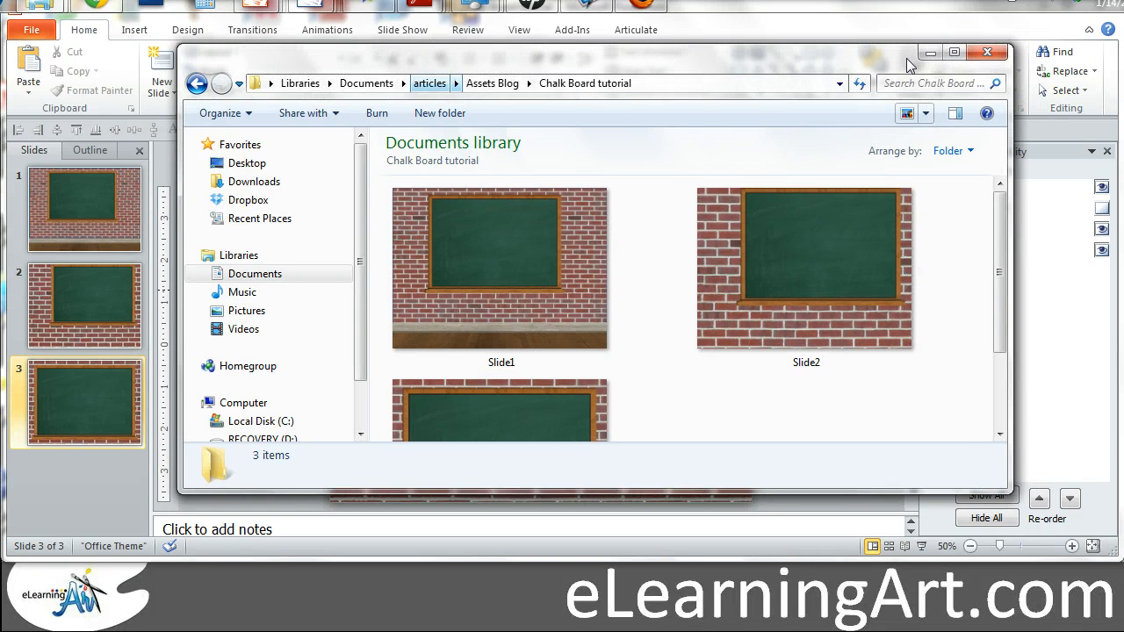
left_click(987, 52)
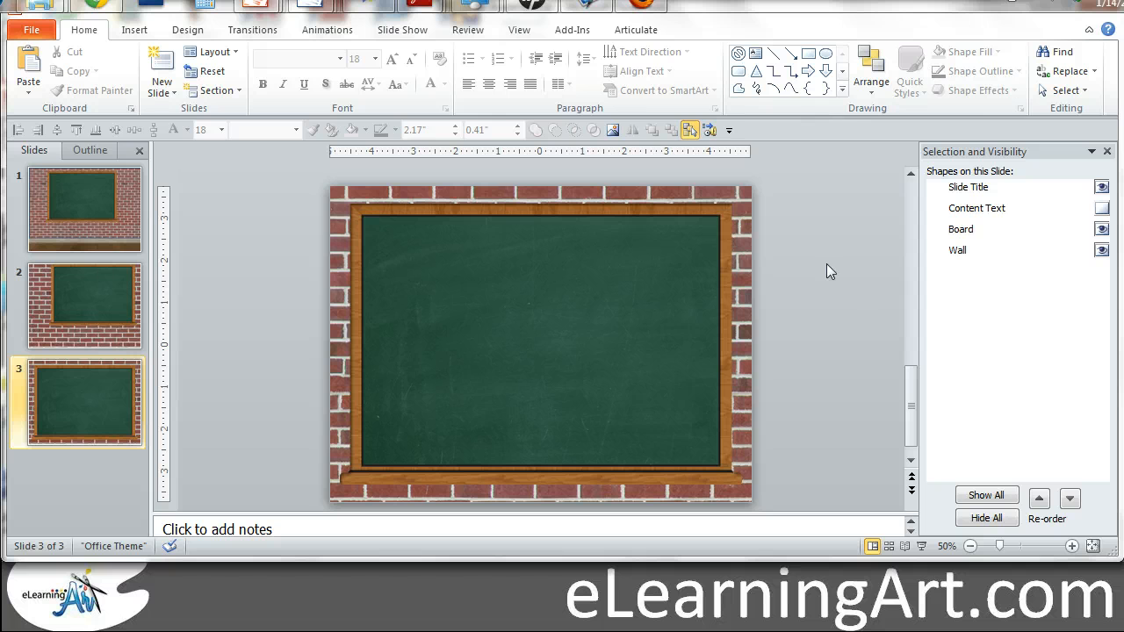